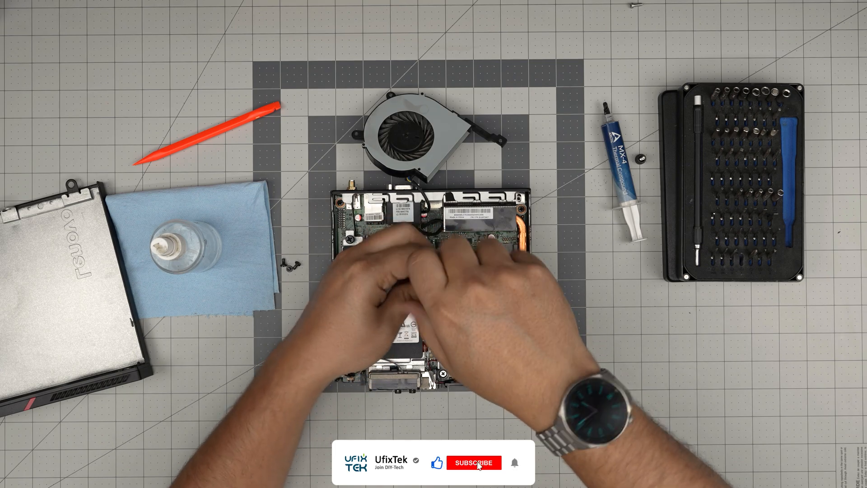
left_click(473, 463)
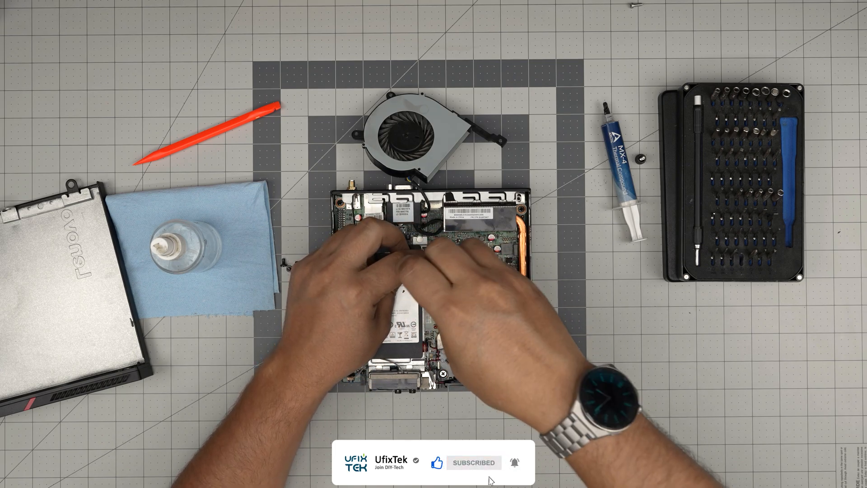